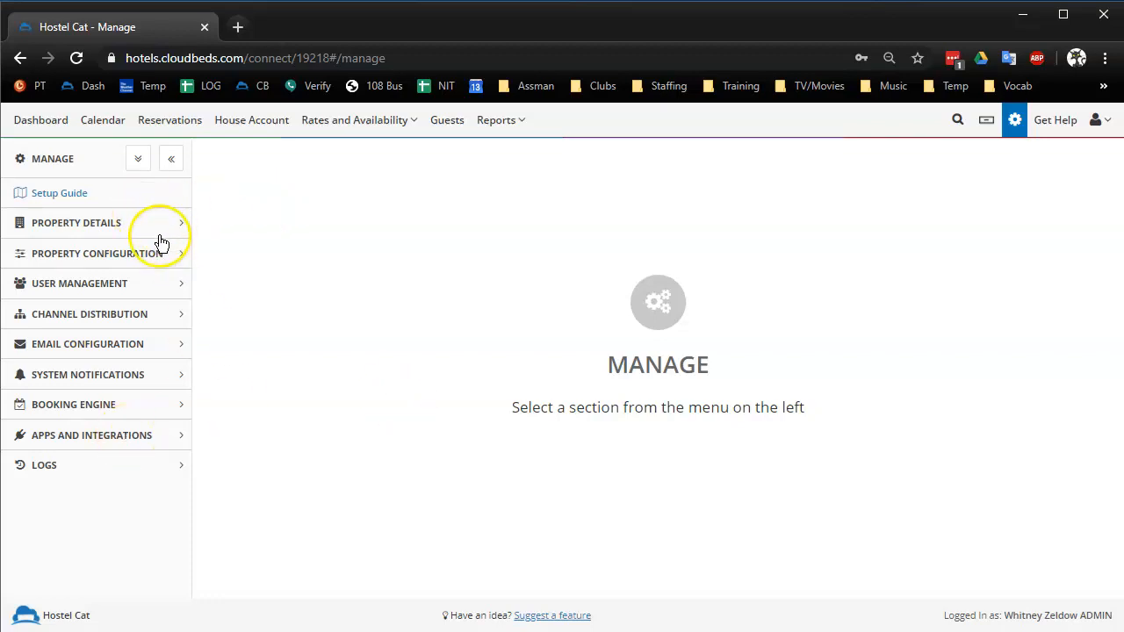
{"action": "mouse_move", "coordinate": [149, 231]}
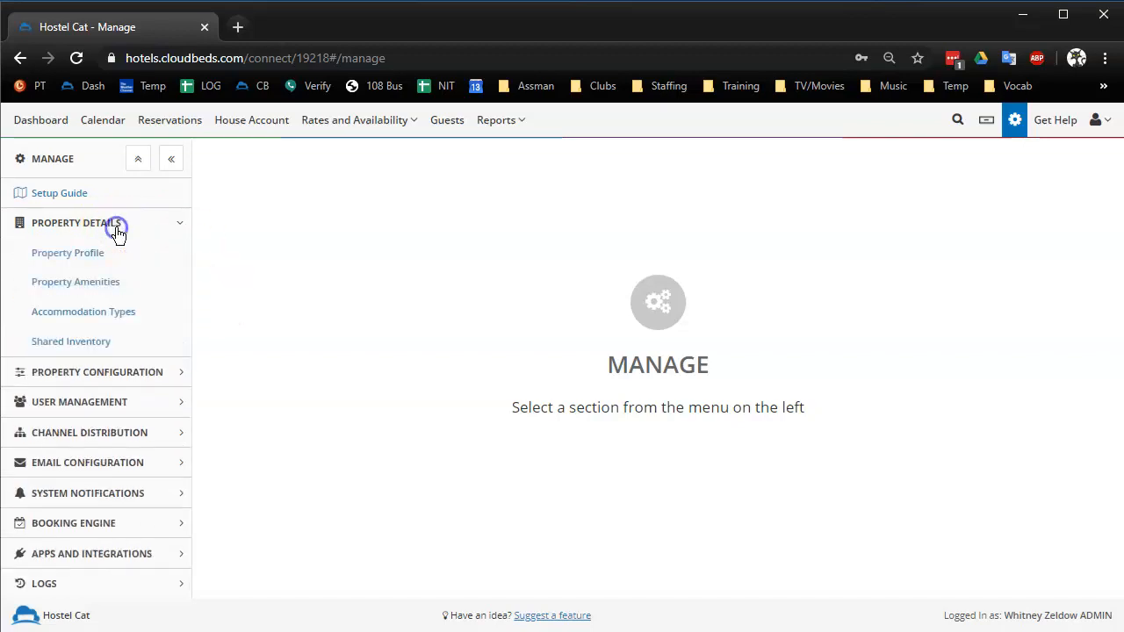
{"action": "mouse_move", "coordinate": [84, 312]}
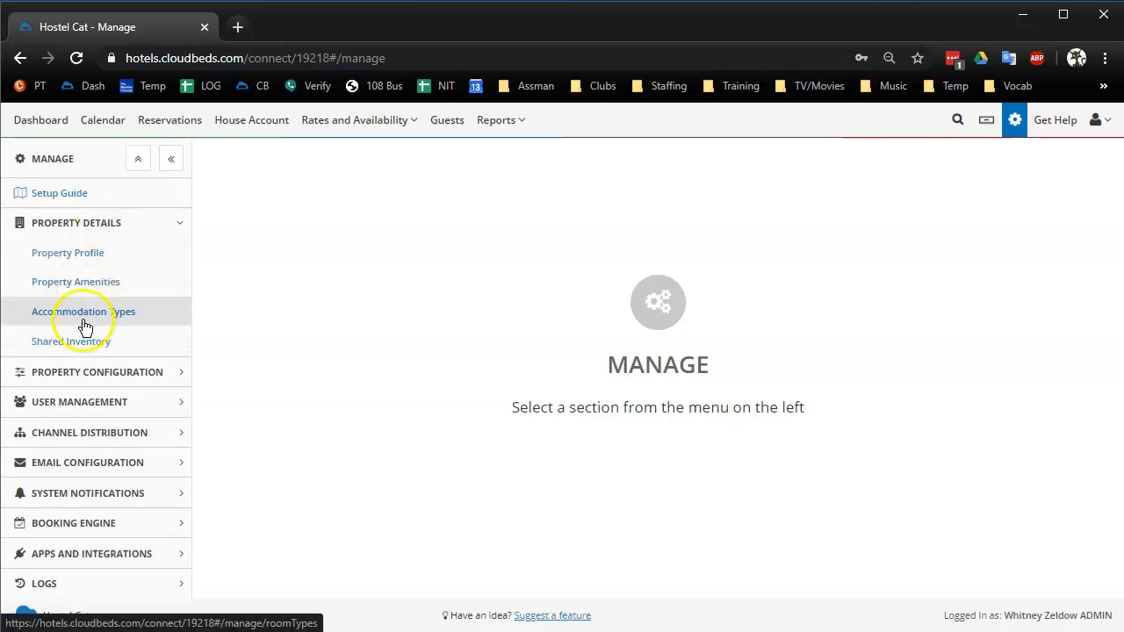
Navigate to the Accommodation Types list under Property Details in Manage.
{"action": "left_click", "coordinate": [84, 313]}
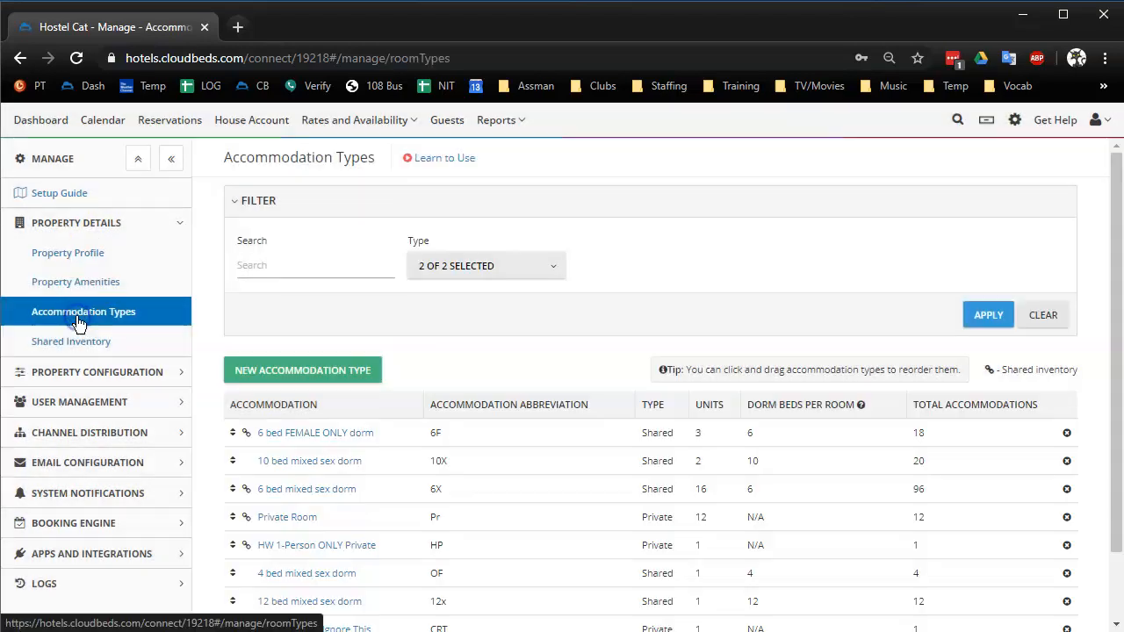
{"action": "mouse_move", "coordinate": [1015, 119]}
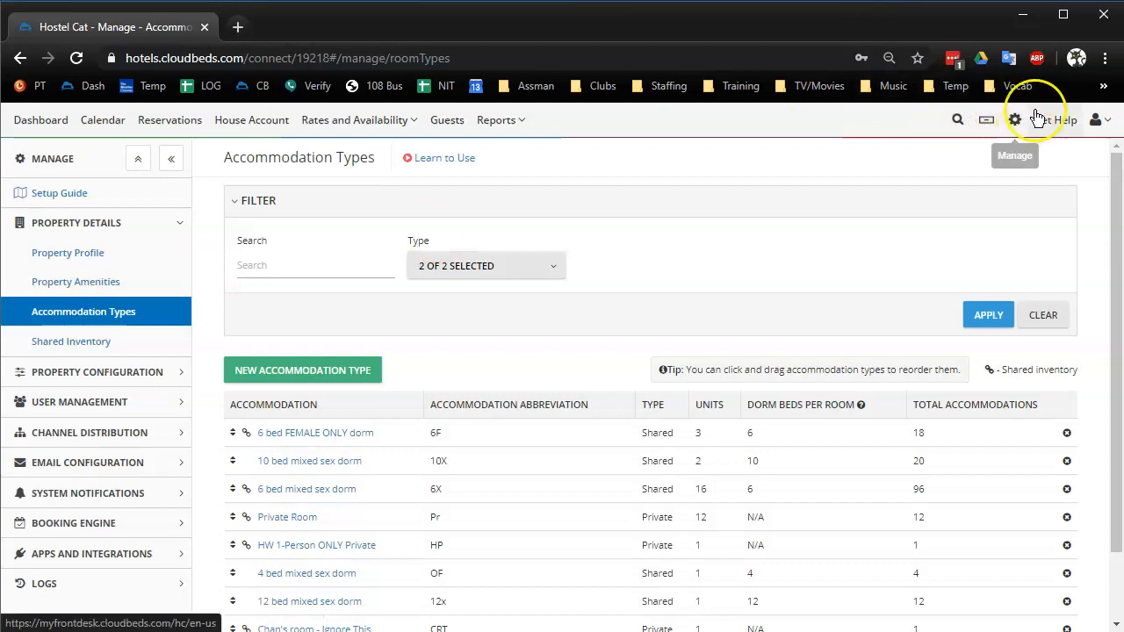
{"action": "mouse_move", "coordinate": [19, 306]}
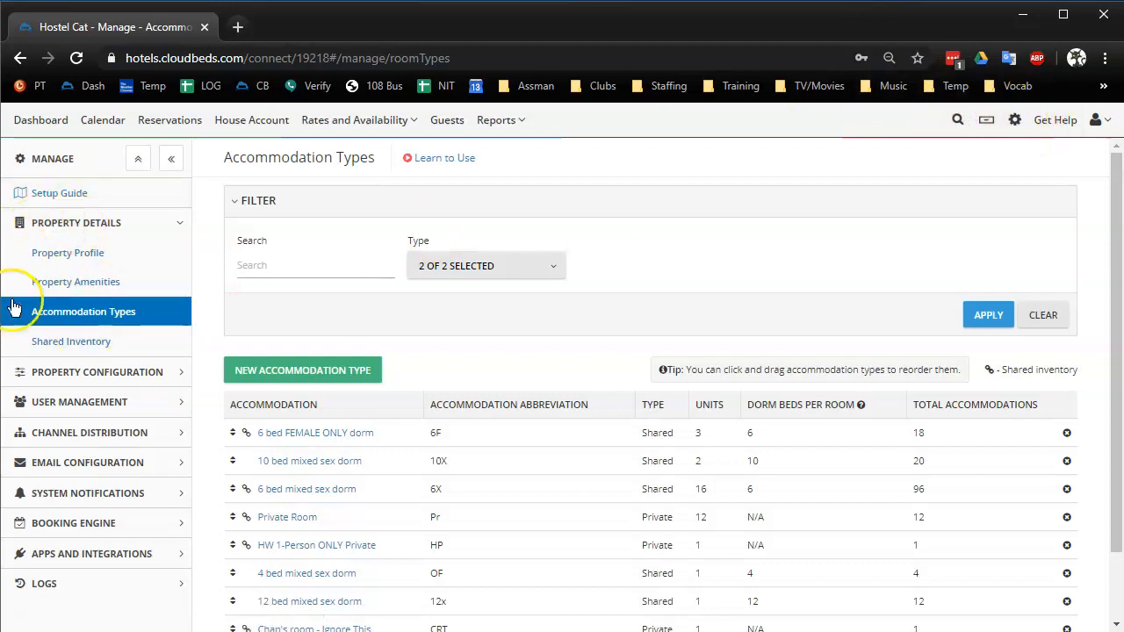
{"action": "mouse_move", "coordinate": [116, 316]}
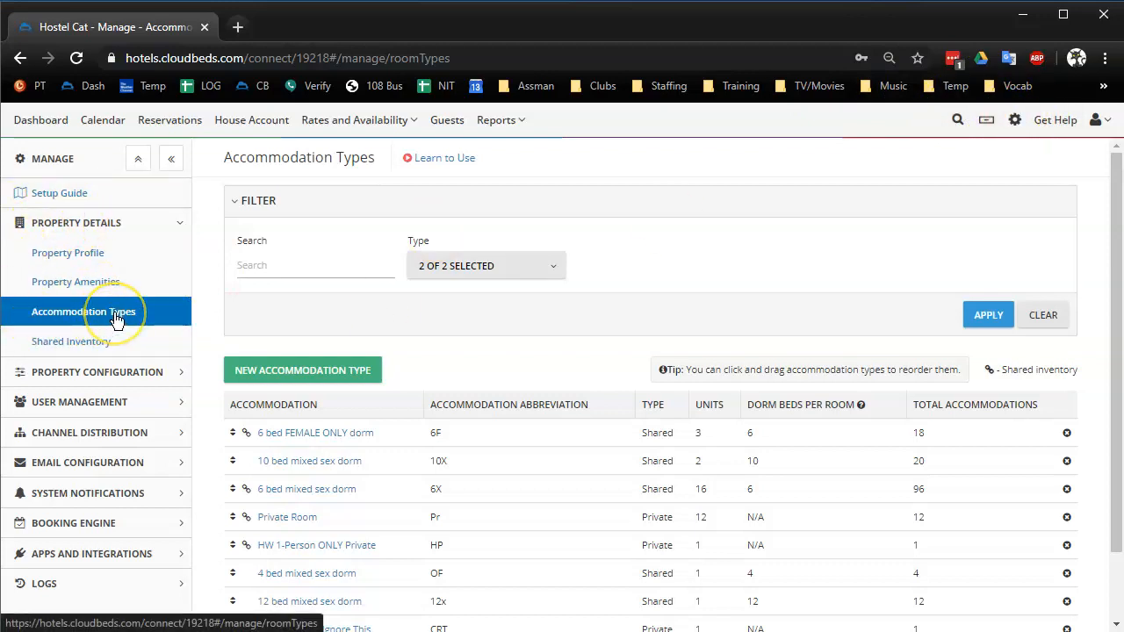
{"action": "mouse_move", "coordinate": [84, 308]}
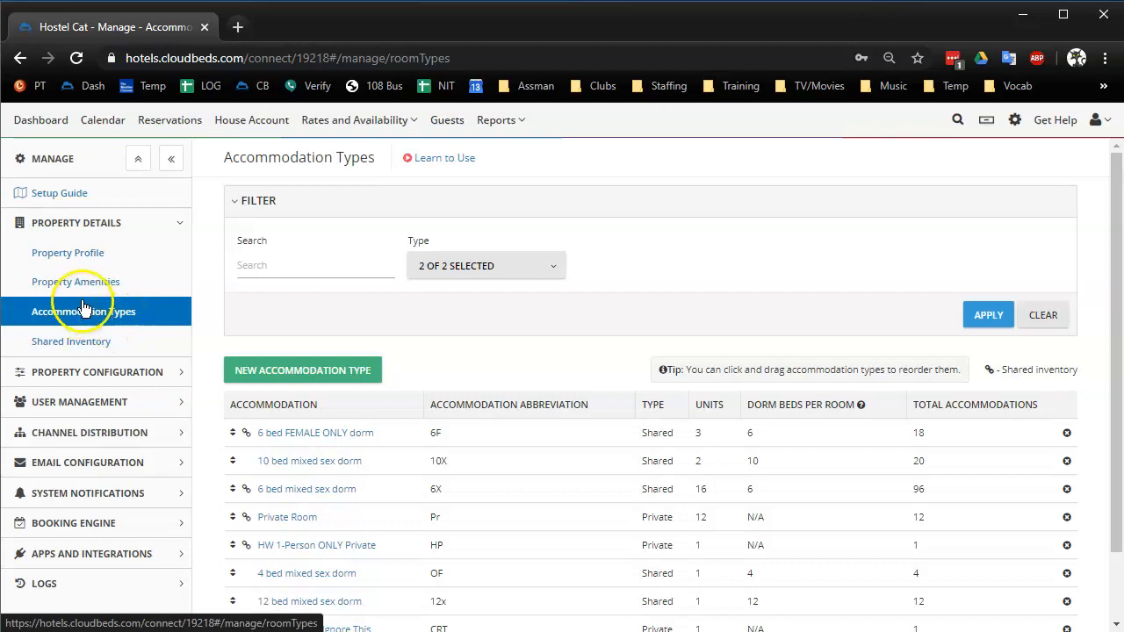
{"action": "left_click", "coordinate": [88, 372]}
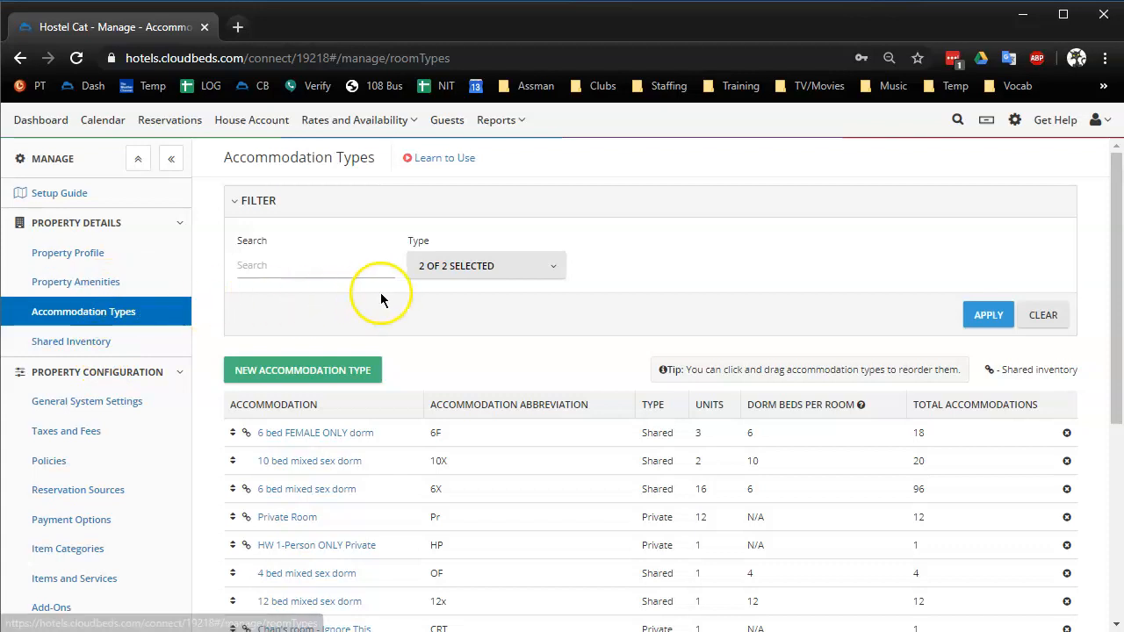
{"action": "mouse_move", "coordinate": [90, 262]}
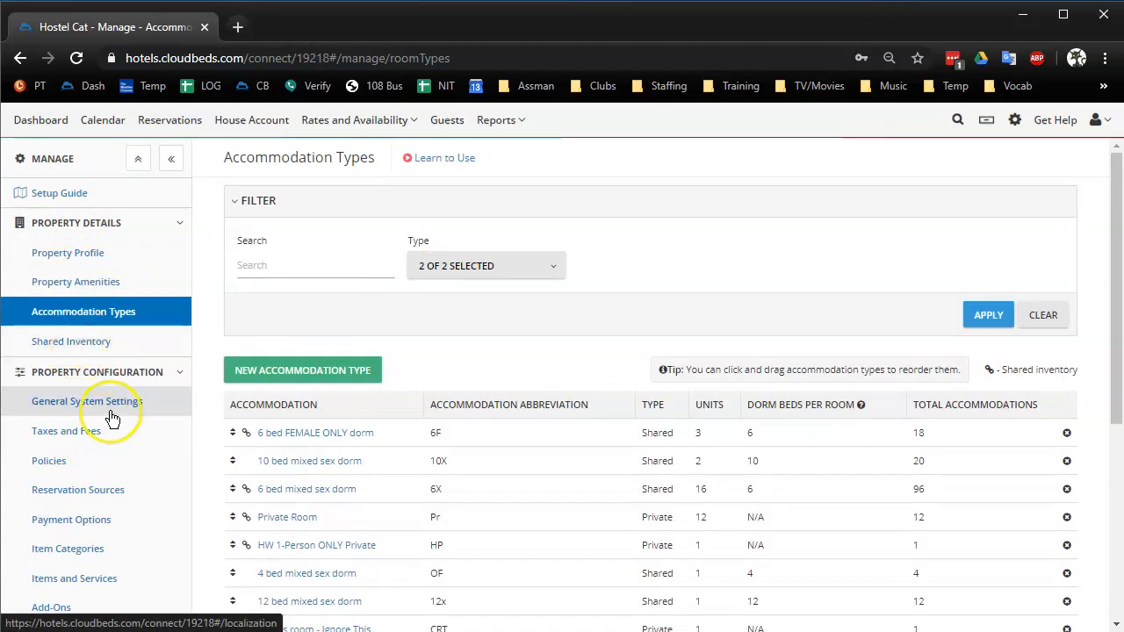
{"action": "mouse_move", "coordinate": [300, 387]}
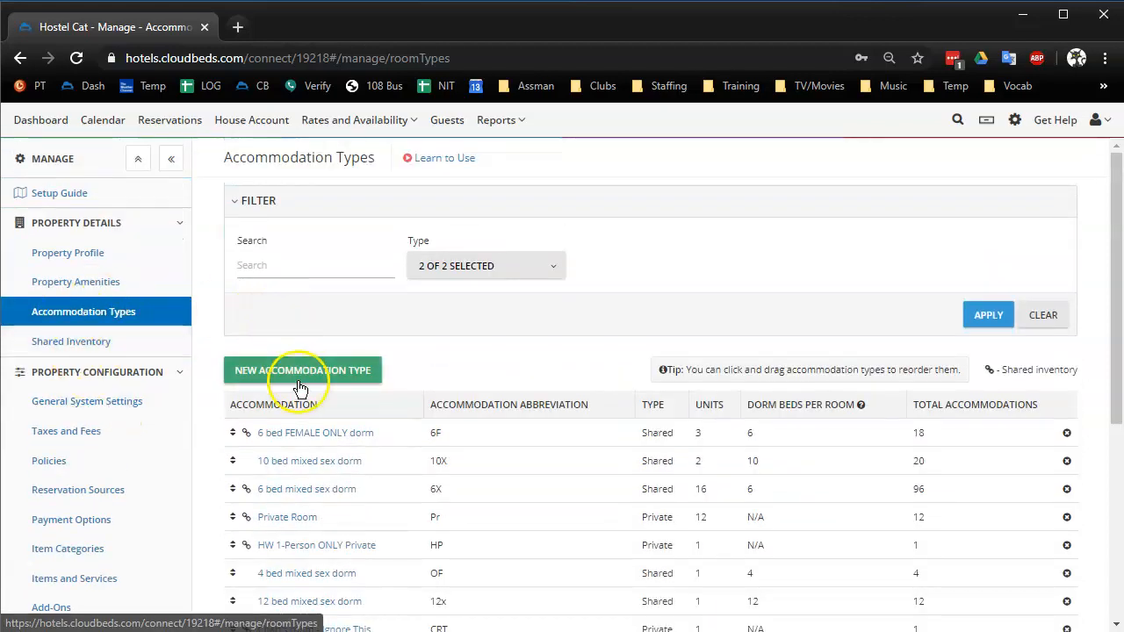
In the 6 bed FEMALE ONLY dorm, move Room 7 above Room 5 and save the order.
{"action": "left_click", "coordinate": [298, 432]}
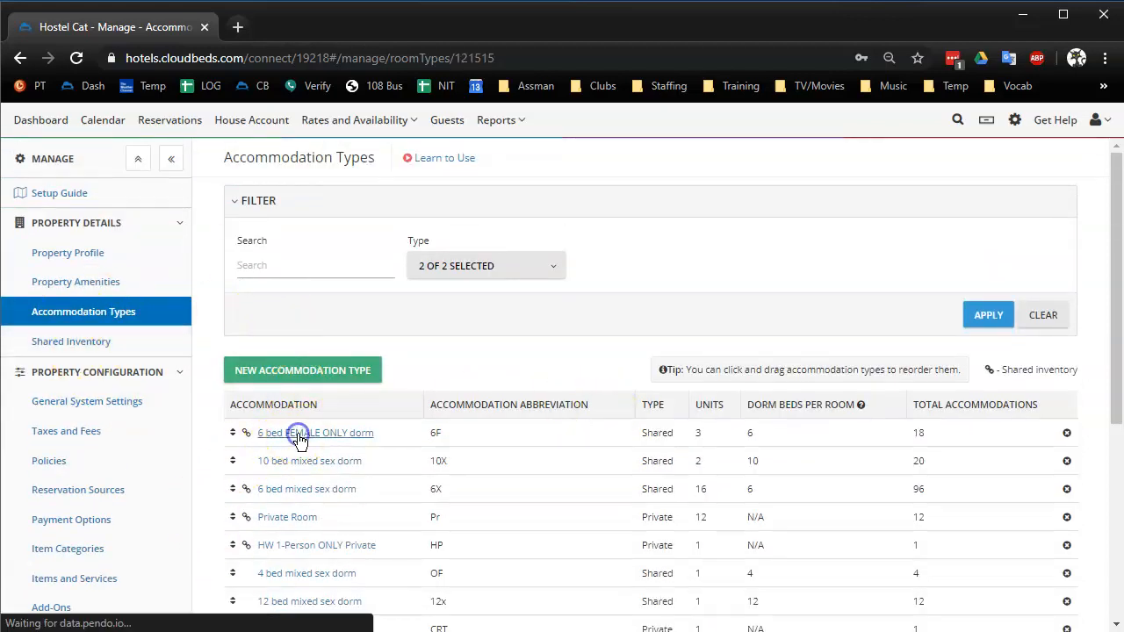
{"action": "left_click", "coordinate": [298, 432]}
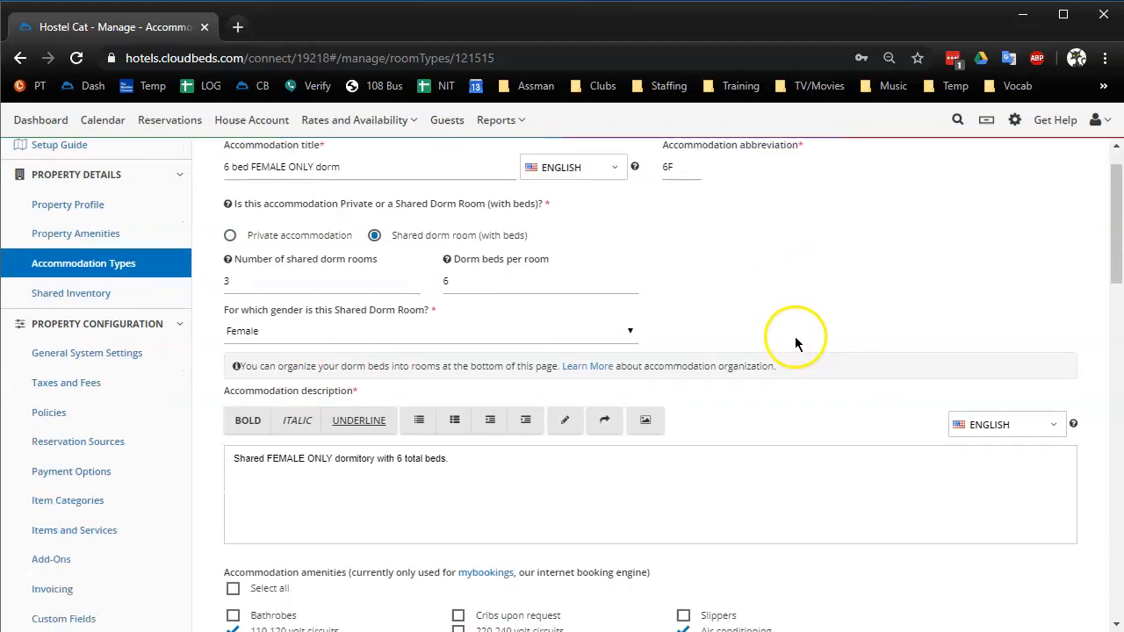
{"action": "scroll", "scroll_direction": "down", "scroll_amount": 3}
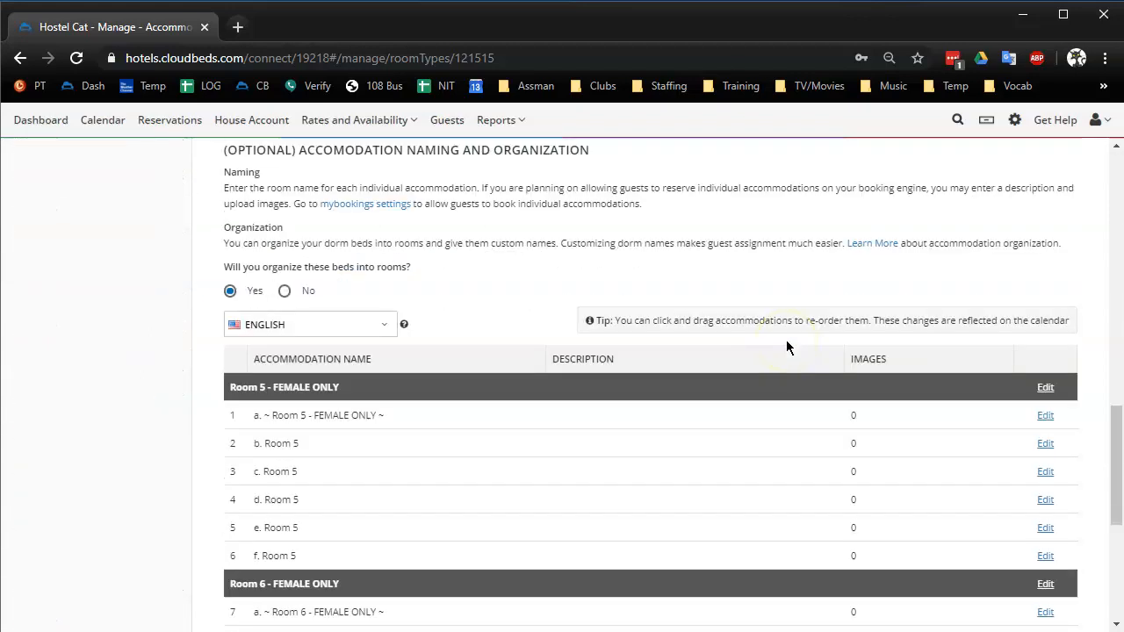
{"action": "scroll", "scroll_direction": "down", "scroll_amount": 3}
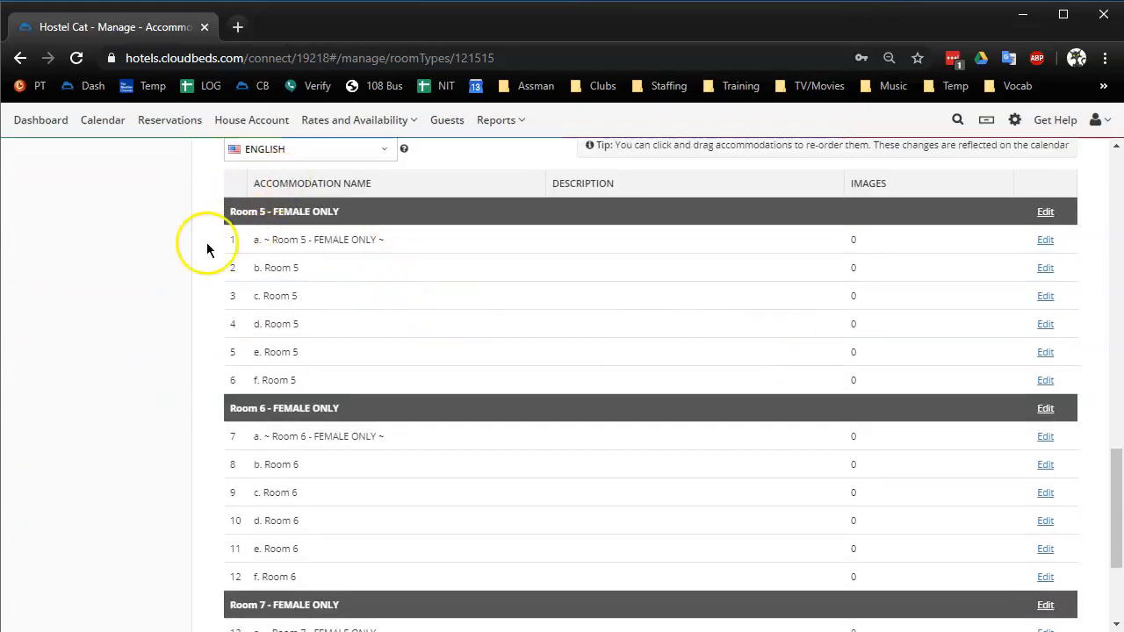
{"action": "scroll", "scroll_direction": "down", "scroll_amount": 3}
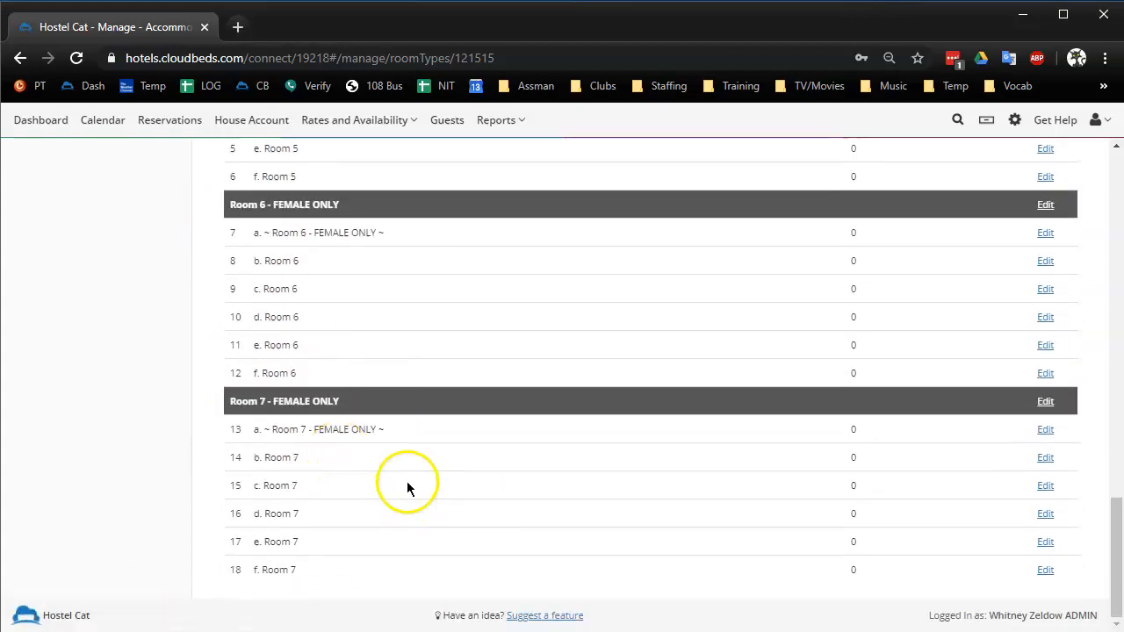
{"action": "mouse_move", "coordinate": [594, 407]}
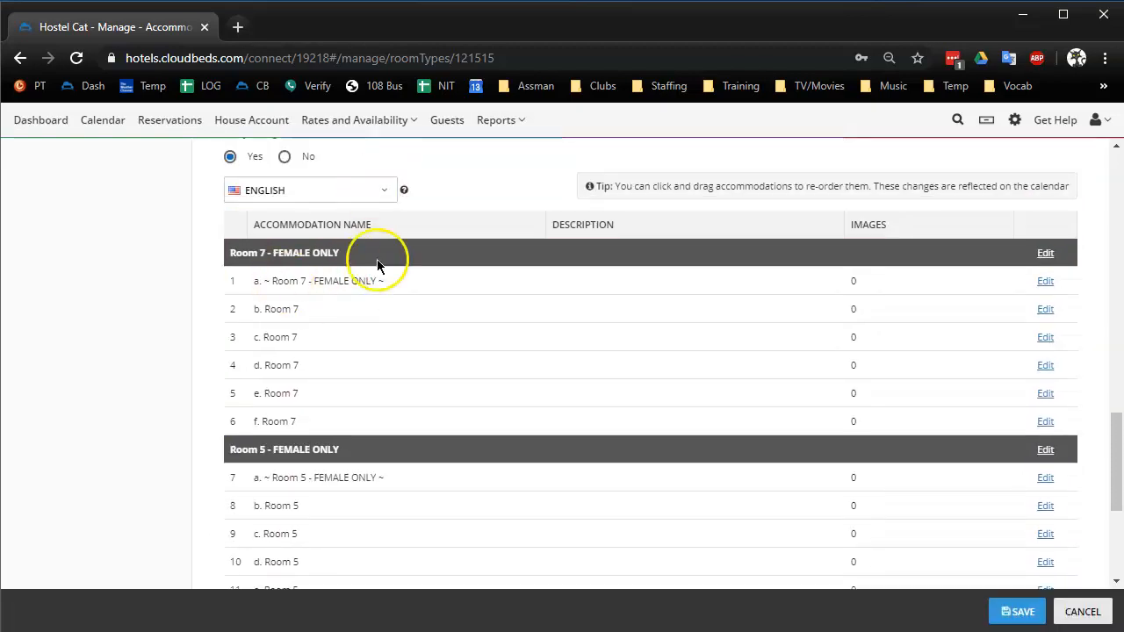
{"action": "left_click", "coordinate": [1022, 611]}
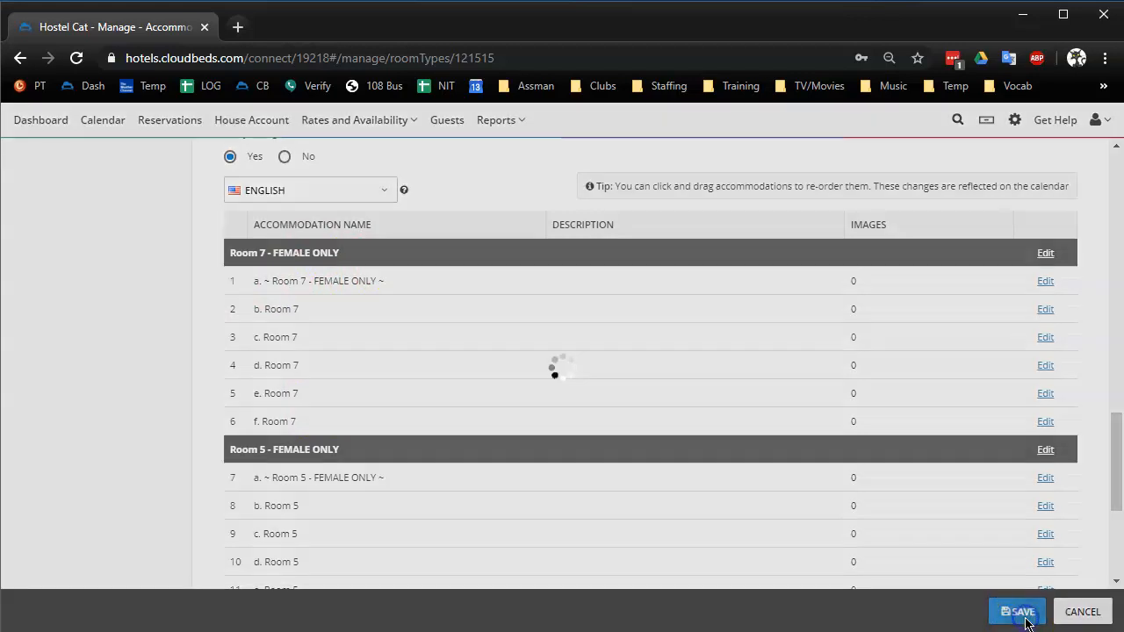
{"action": "left_click", "coordinate": [1018, 612]}
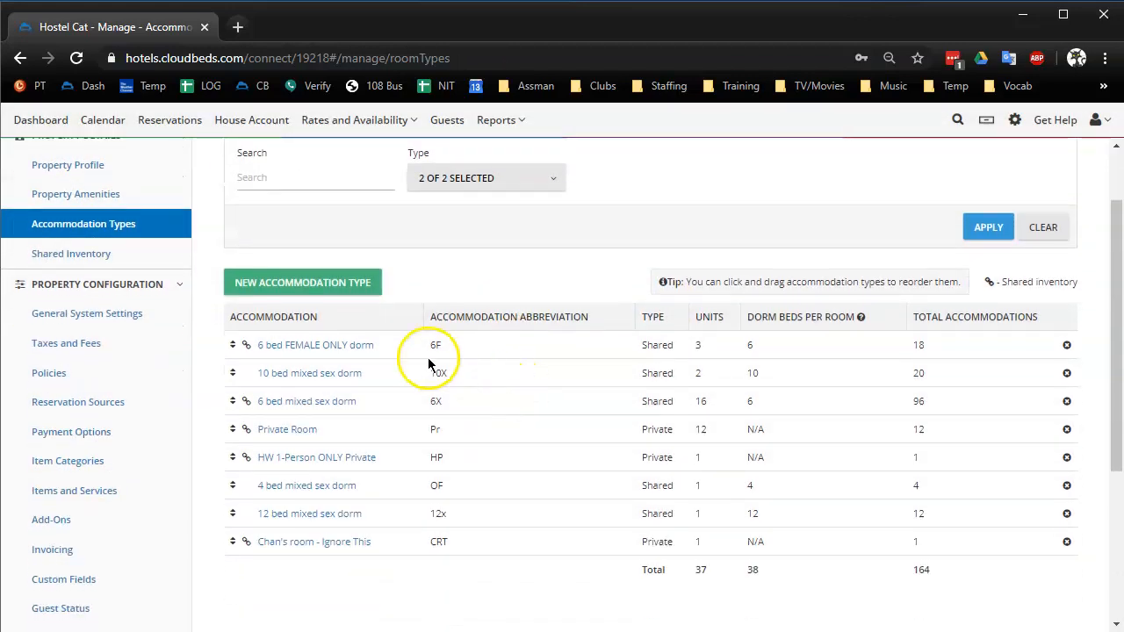
In the 6 bed mixed sex dorm, move Room 2 between Room 11 and Room 10 and save.
{"action": "left_click", "coordinate": [306, 400]}
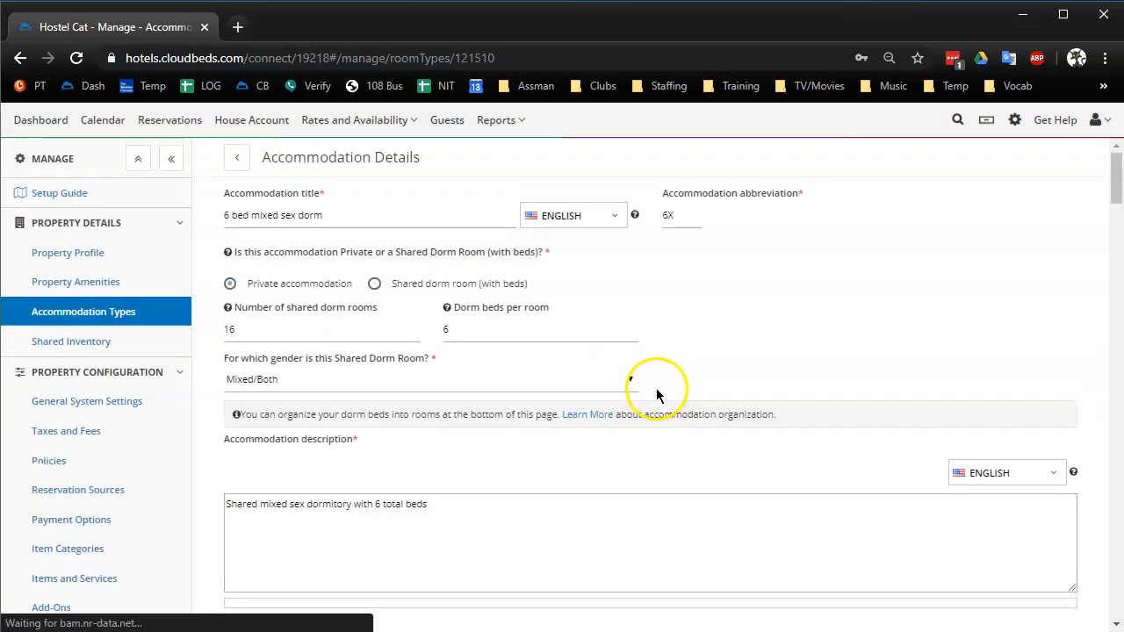
{"action": "scroll", "scroll_direction": "down", "scroll_amount": 3}
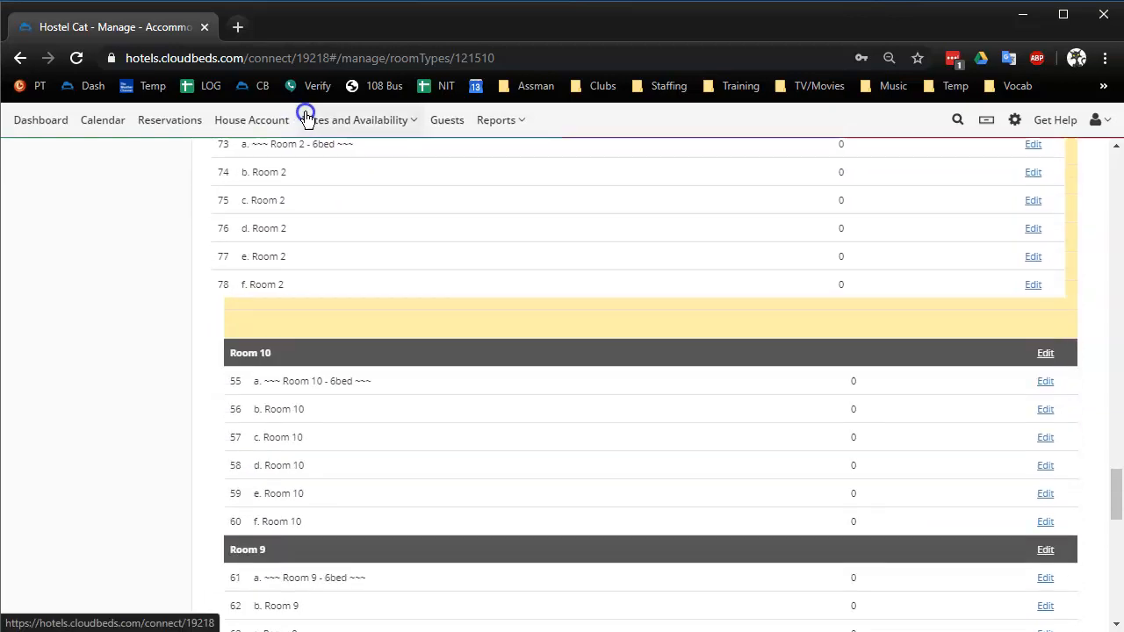
{"action": "scroll", "scroll_direction": "down", "scroll_amount": 3}
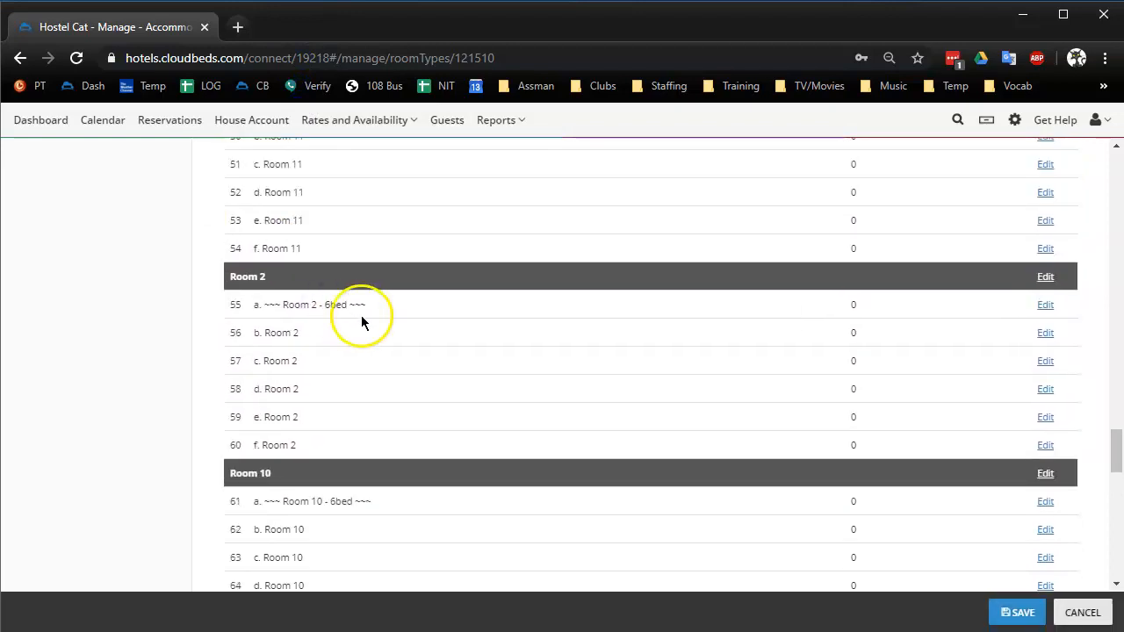
{"action": "mouse_move", "coordinate": [214, 372]}
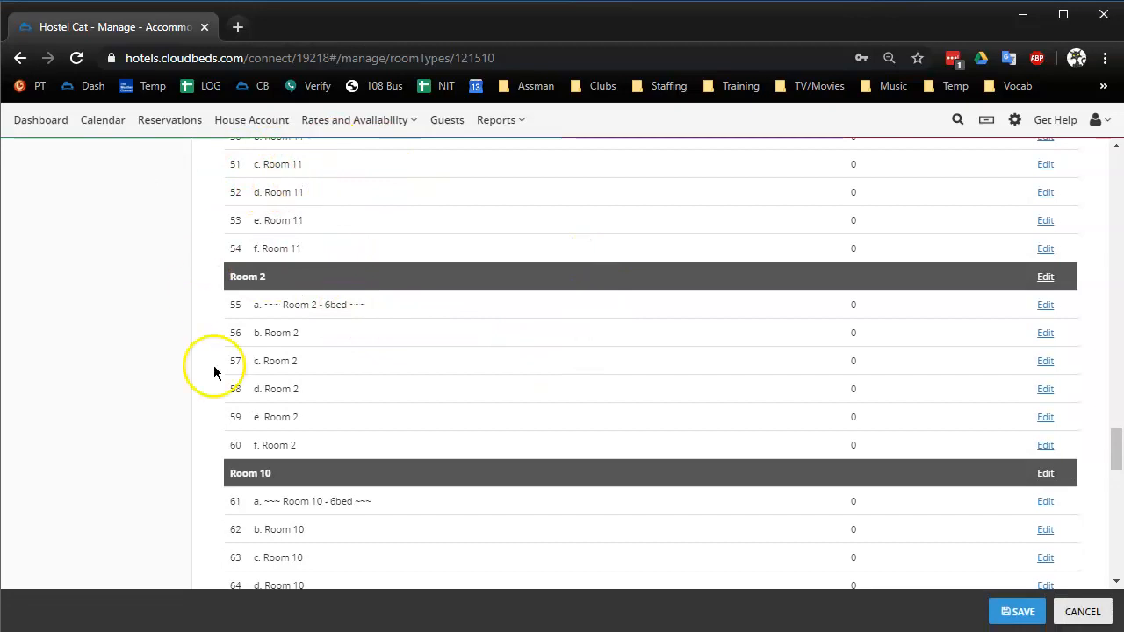
{"action": "mouse_move", "coordinate": [628, 374]}
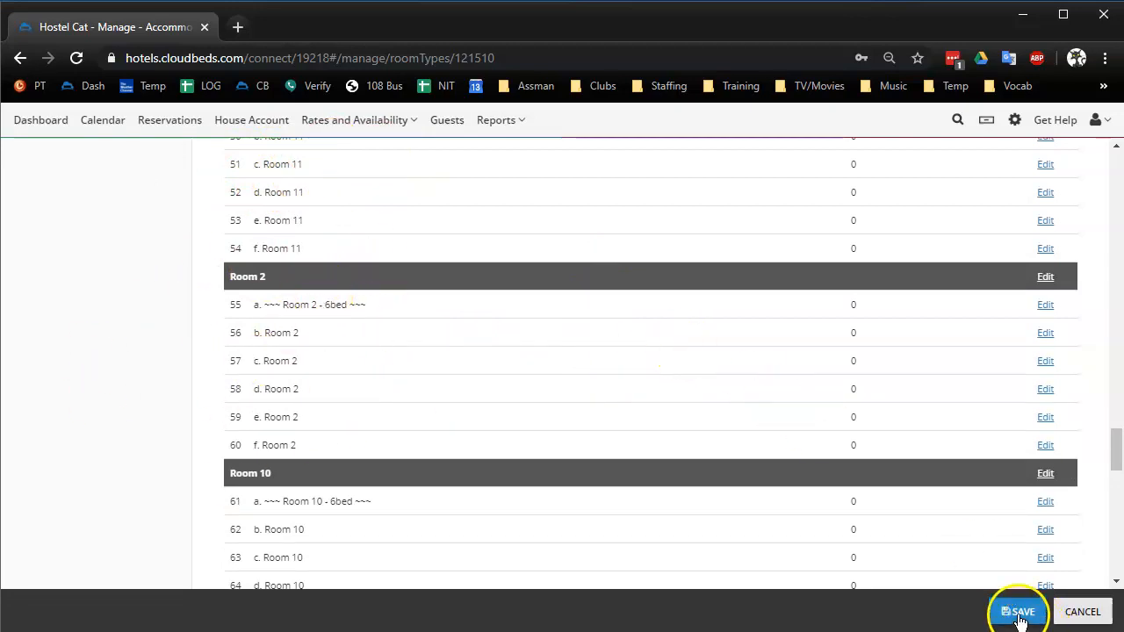
{"action": "left_click", "coordinate": [1016, 611]}
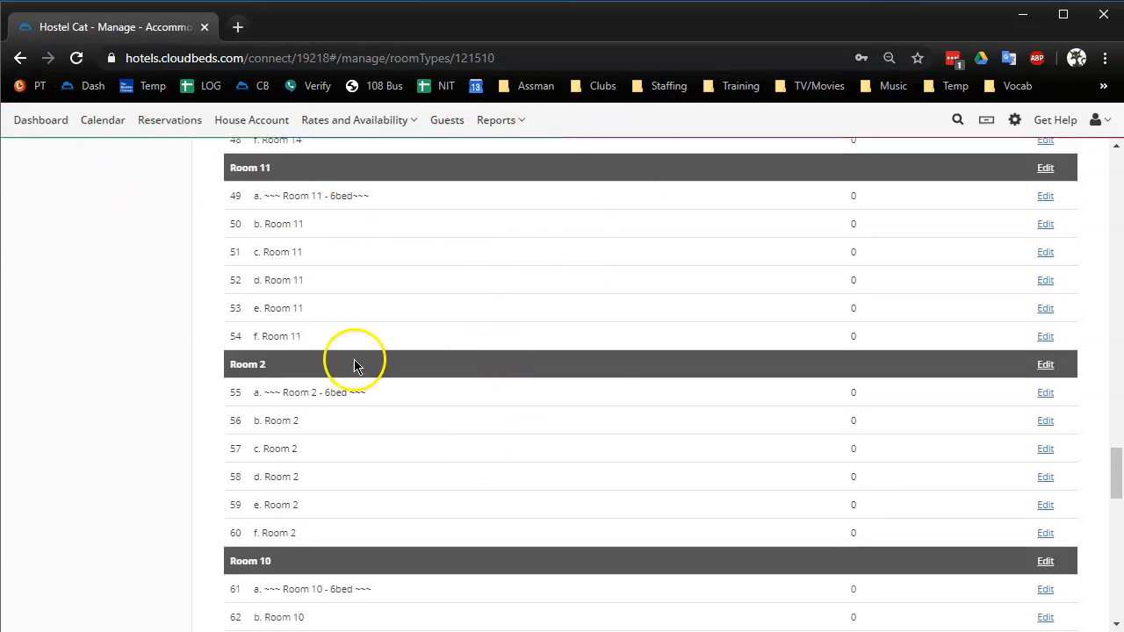
{"action": "mouse_move", "coordinate": [365, 355]}
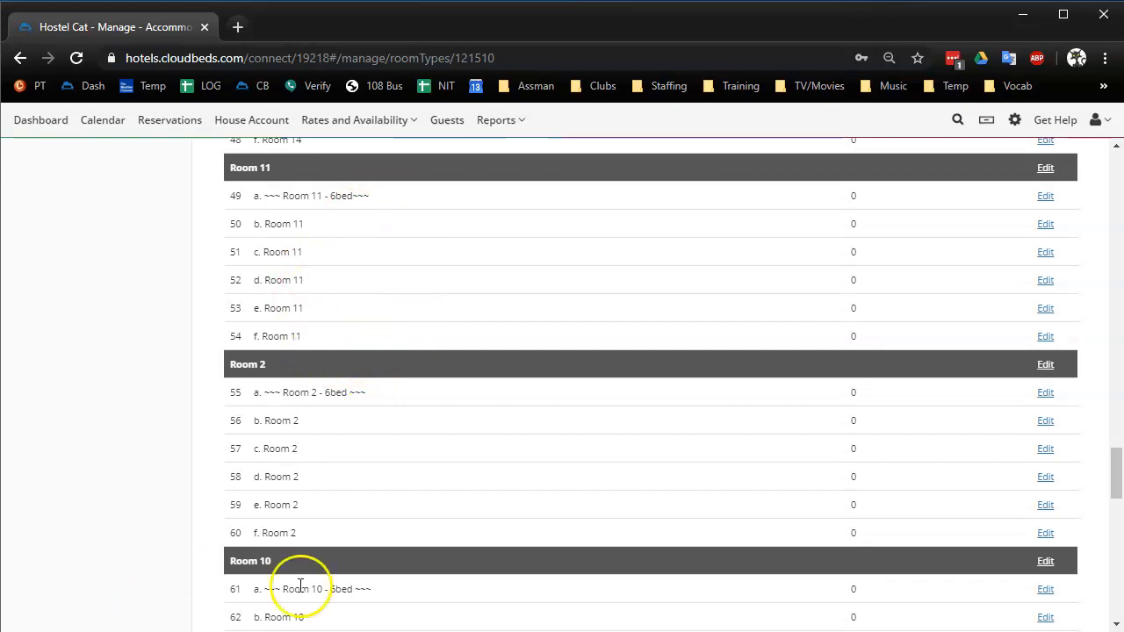
{"action": "mouse_move", "coordinate": [309, 585]}
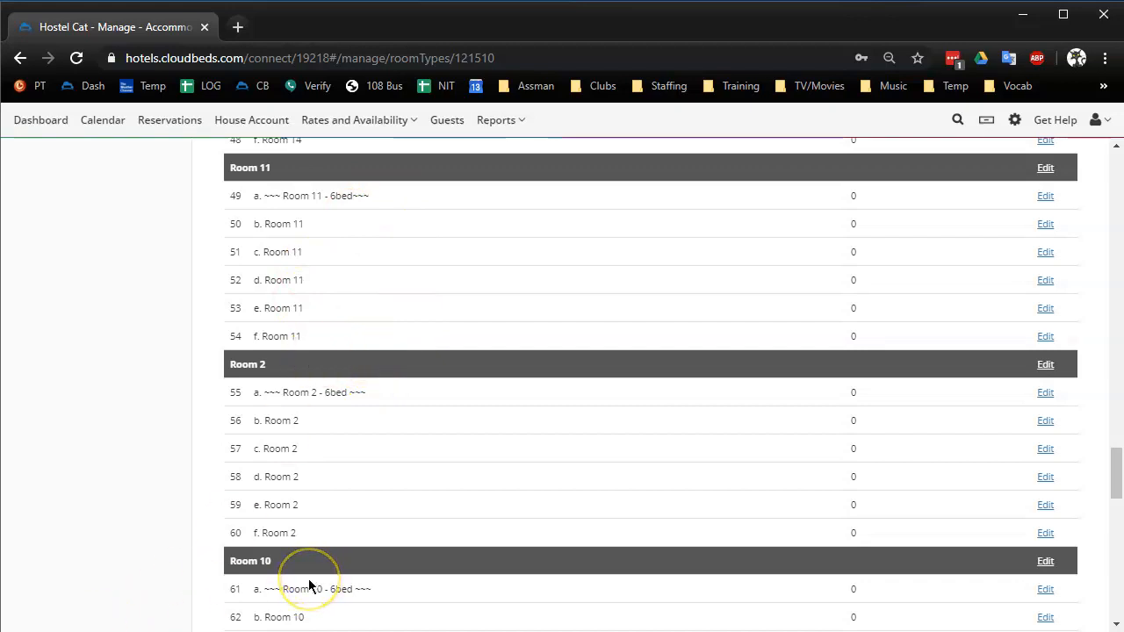